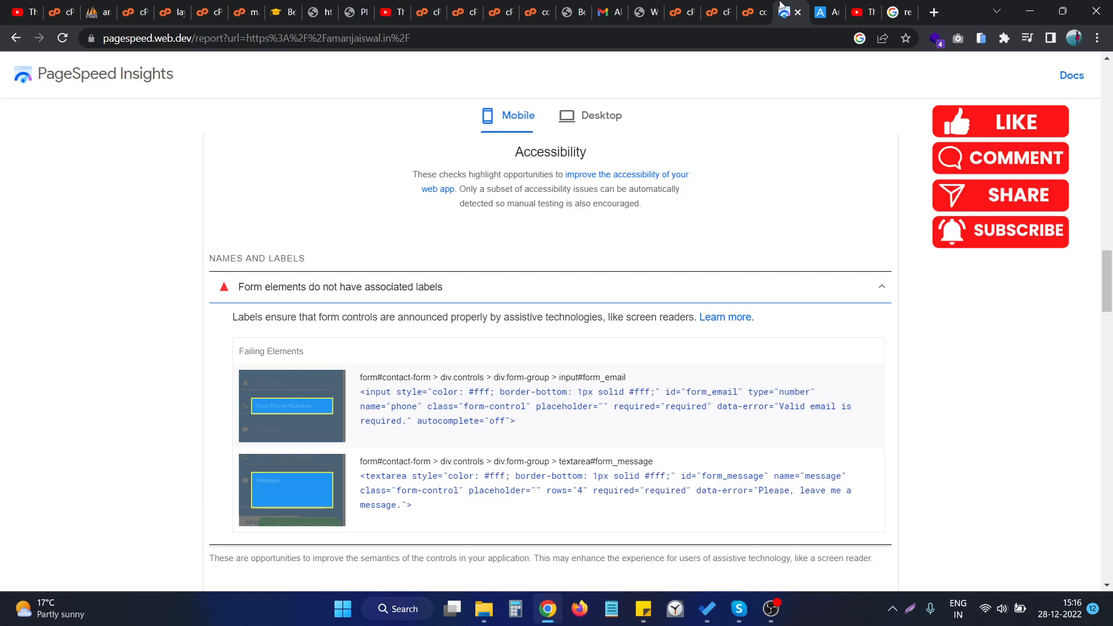
{"action": "mouse_move", "coordinate": [366, 400]}
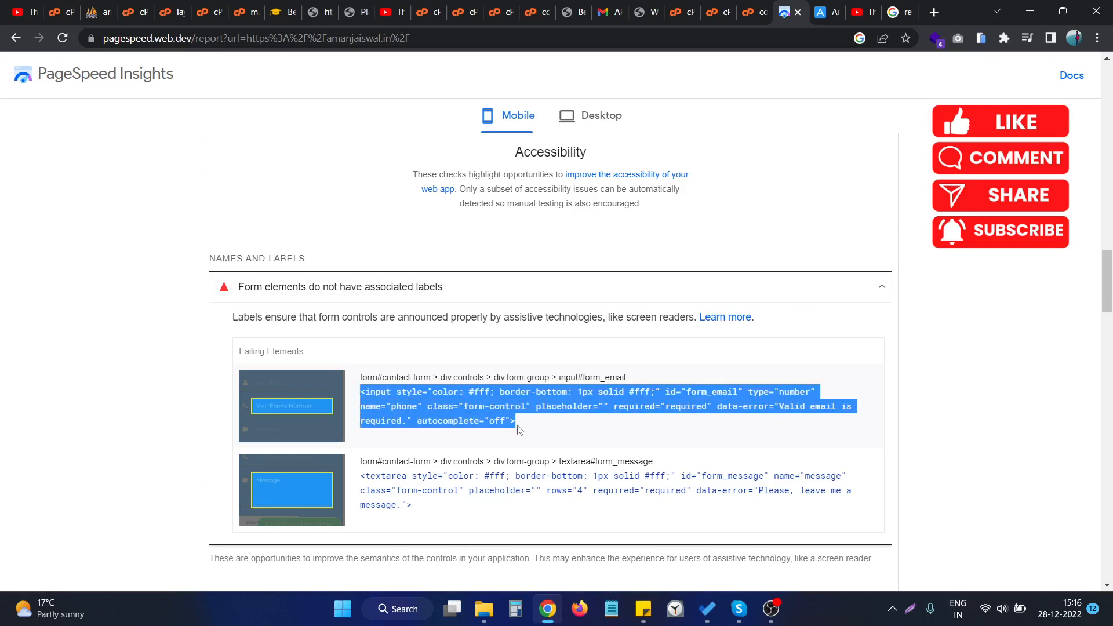
{"action": "mouse_move", "coordinate": [517, 425]}
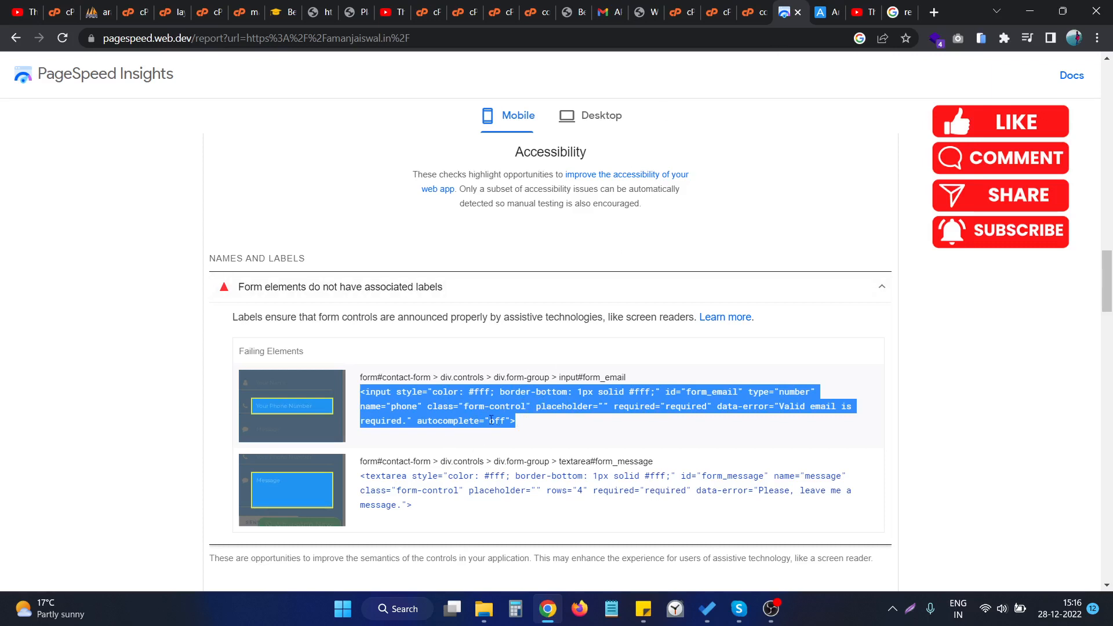
Step: Locate the phone number label line in the contact section file in the cPanel editor
{"action": "left_click", "coordinate": [782, 12]}
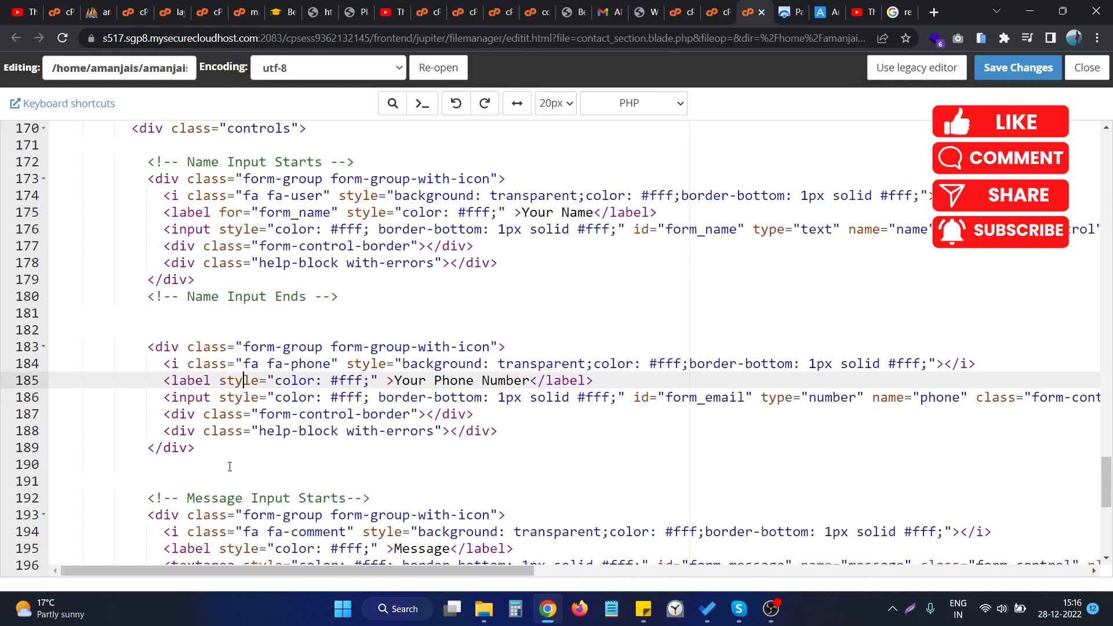
{"action": "scroll", "scroll_direction": "down", "scroll_amount": 3}
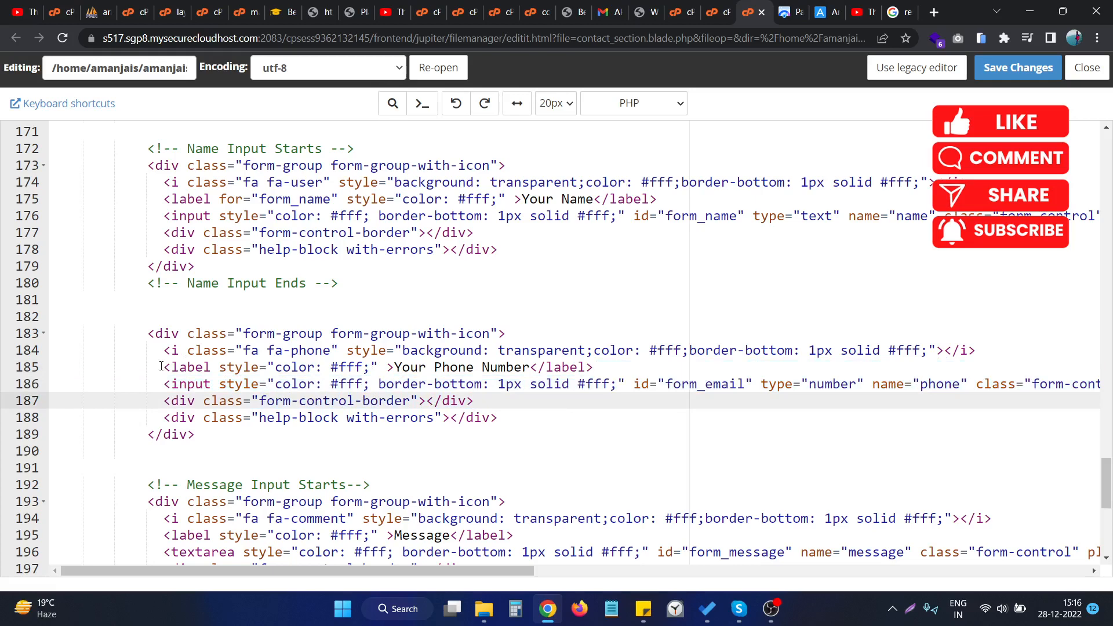
{"action": "left_click", "coordinate": [670, 384]}
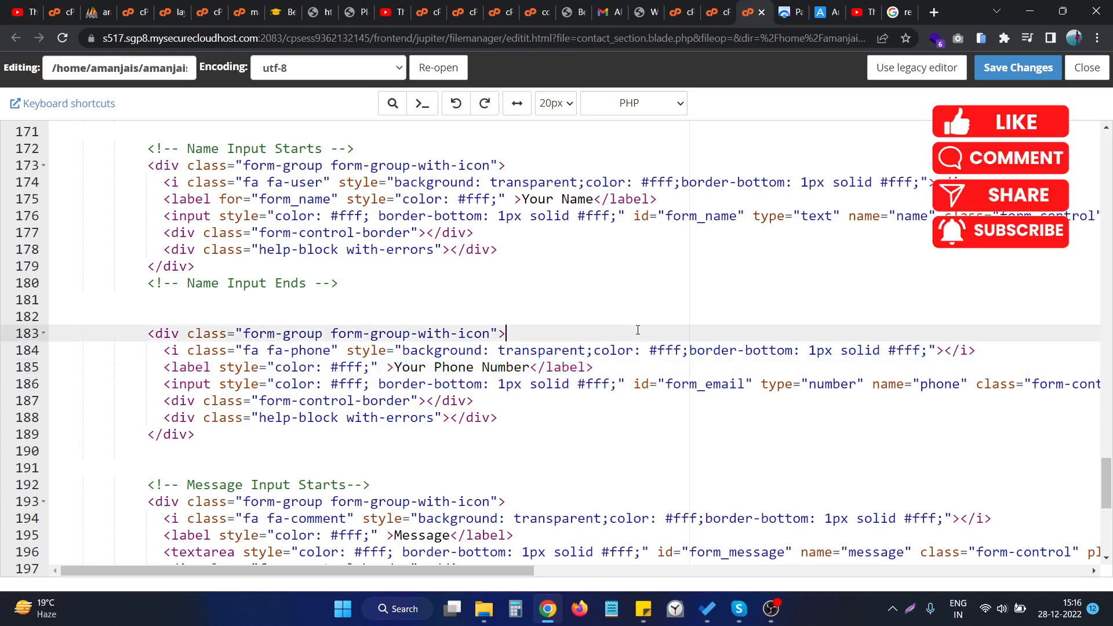
{"action": "left_click", "coordinate": [780, 12]}
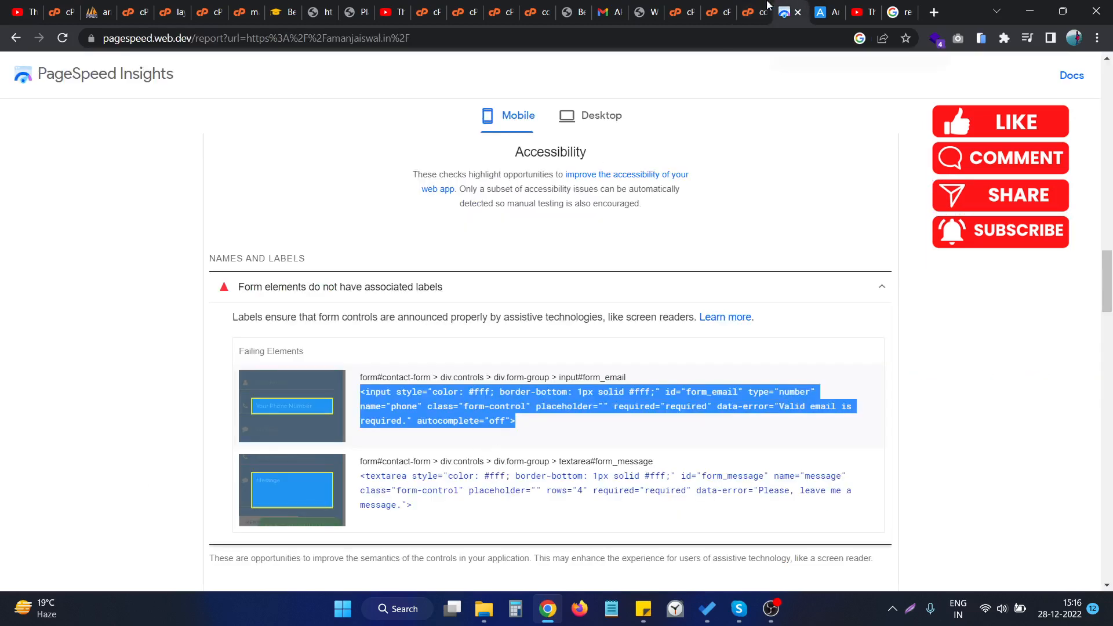
Step: Check the Your Phone Number field on the live amanjaiswal.in form, then return to the editor
{"action": "left_click", "coordinate": [825, 12]}
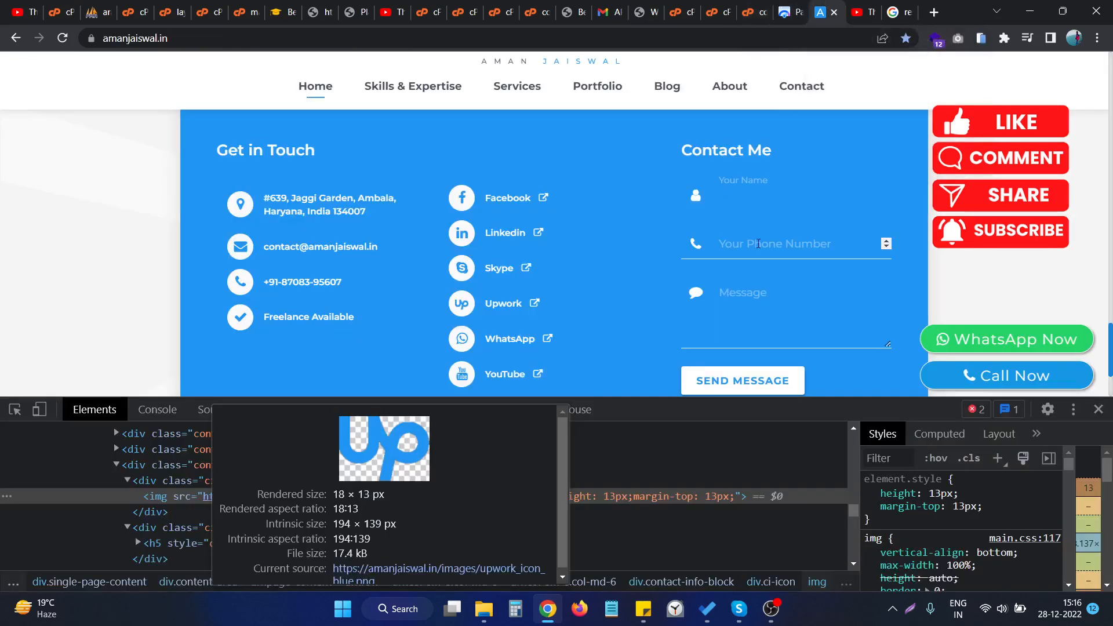
{"action": "left_click", "coordinate": [773, 244]}
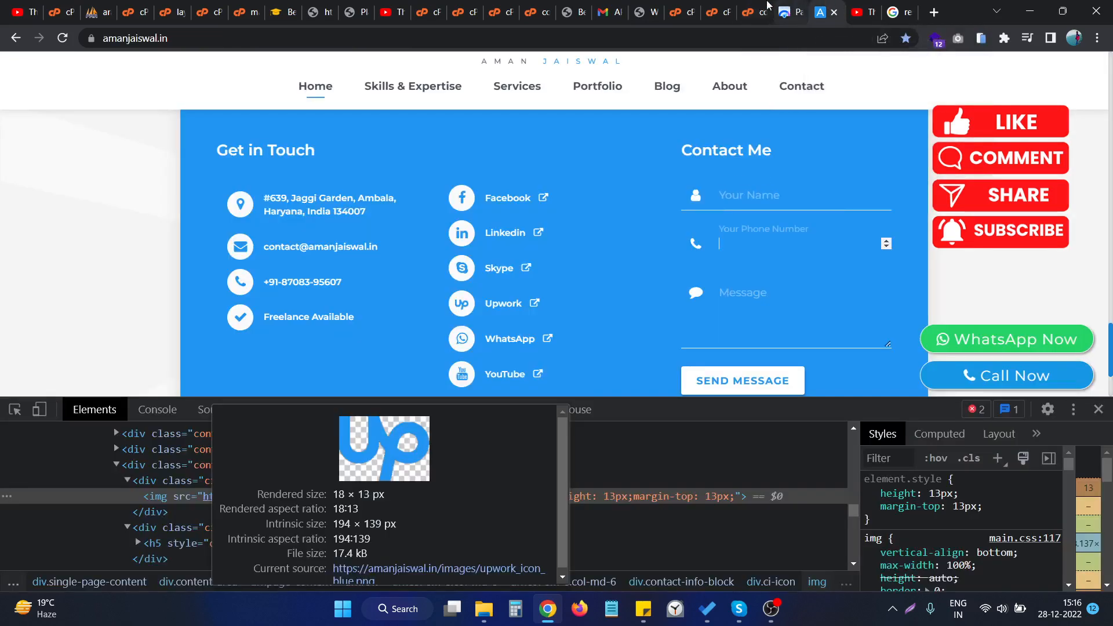
{"action": "left_click", "coordinate": [738, 12]}
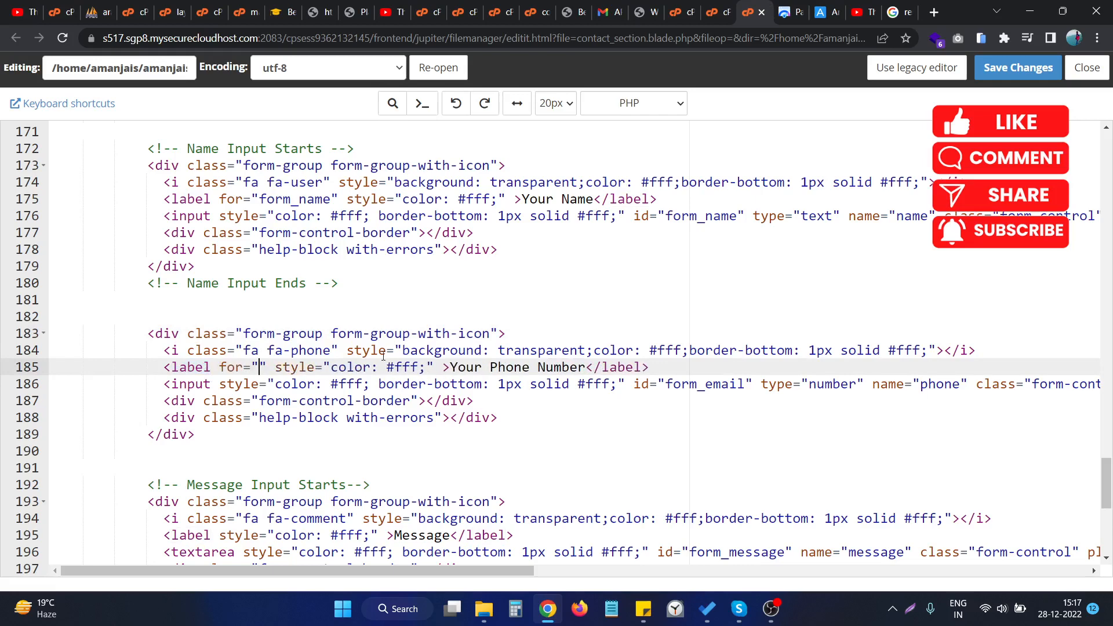
{"action": "mouse_move", "coordinate": [548, 393]}
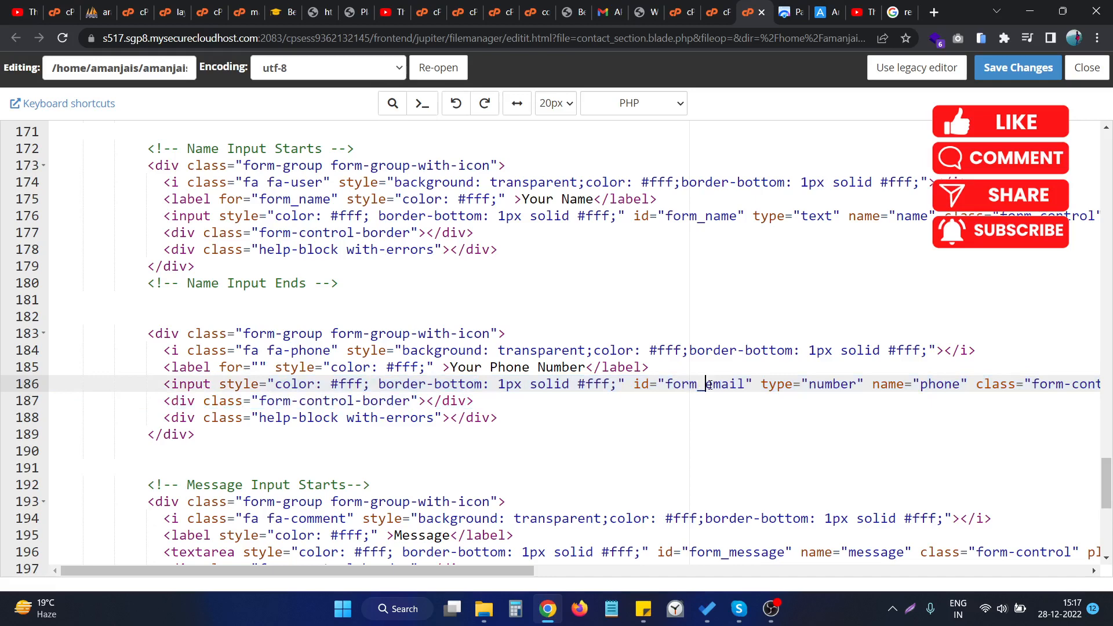
Step: Set the phone label's for="form_email", save contact_section.blade.php, and return to the PageSpeed report
{"action": "double_click", "coordinate": [707, 384]}
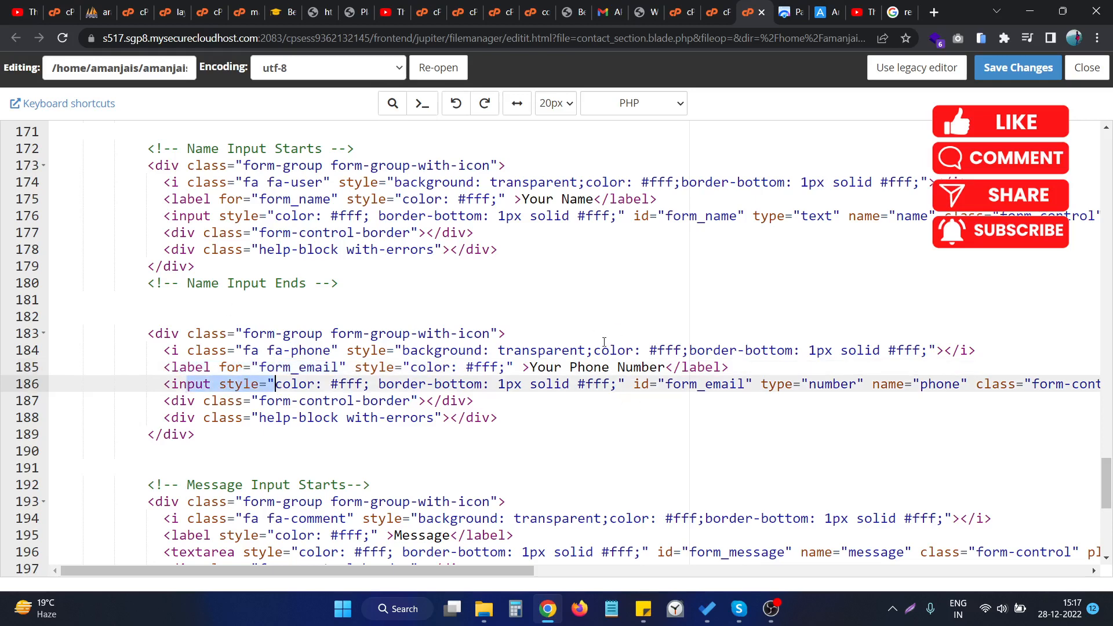
{"action": "left_click", "coordinate": [1017, 67]}
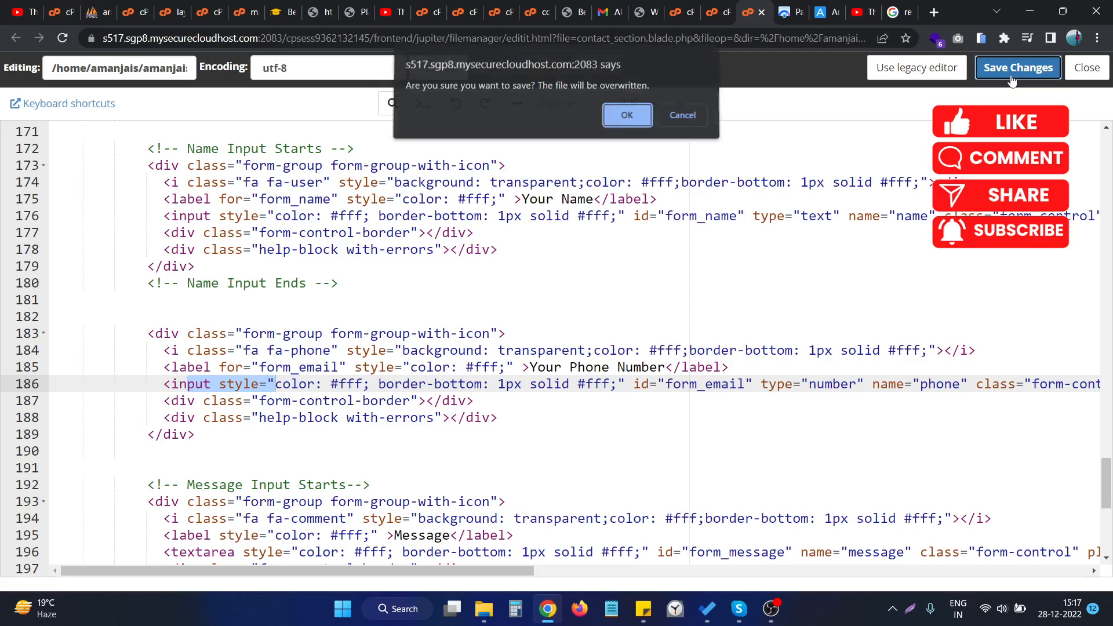
{"action": "left_click", "coordinate": [626, 115]}
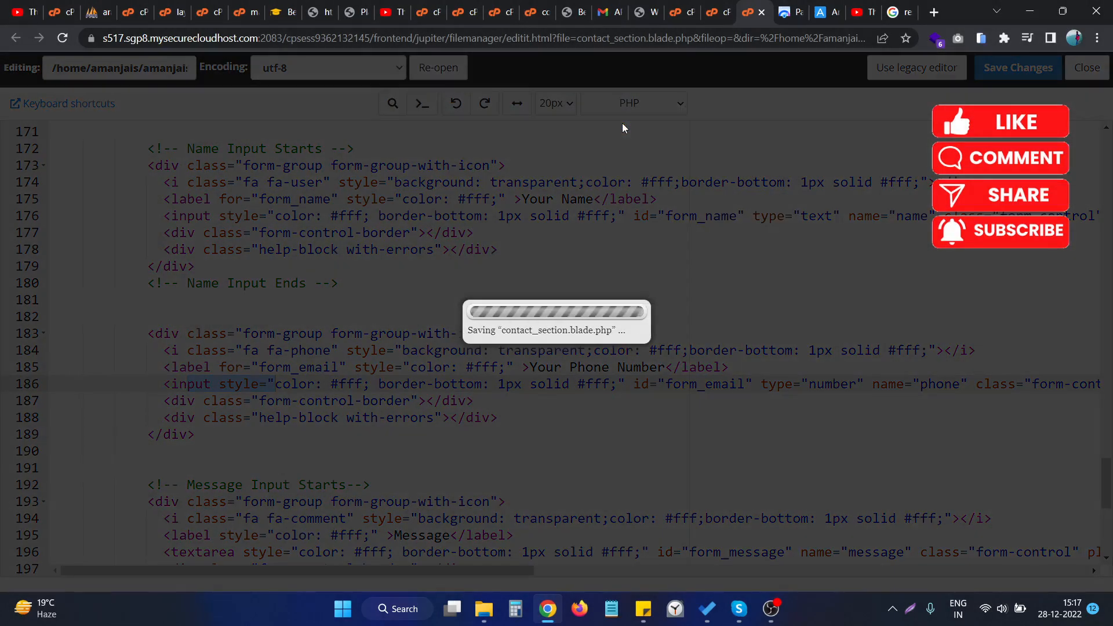
{"action": "mouse_move", "coordinate": [477, 349]}
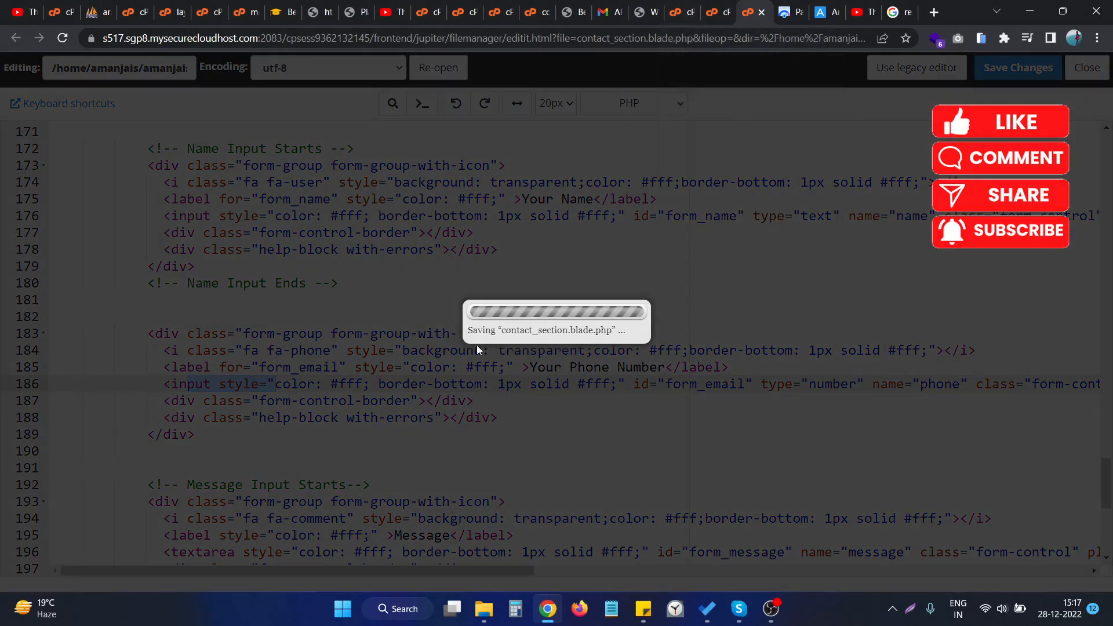
{"action": "left_click", "coordinate": [1017, 67]}
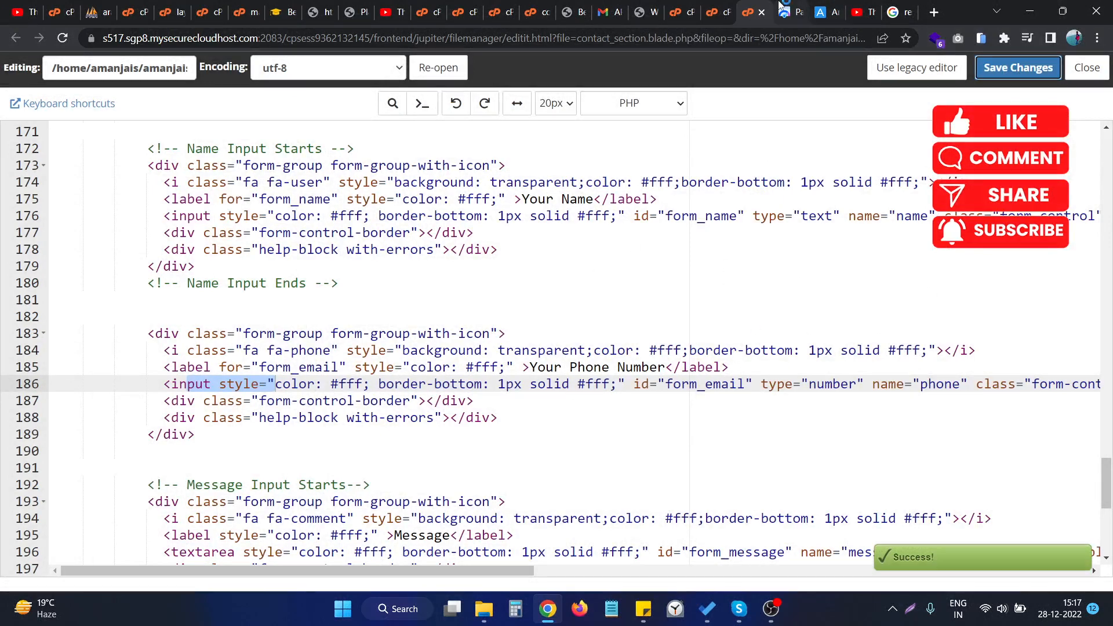
{"action": "left_click", "coordinate": [789, 11]}
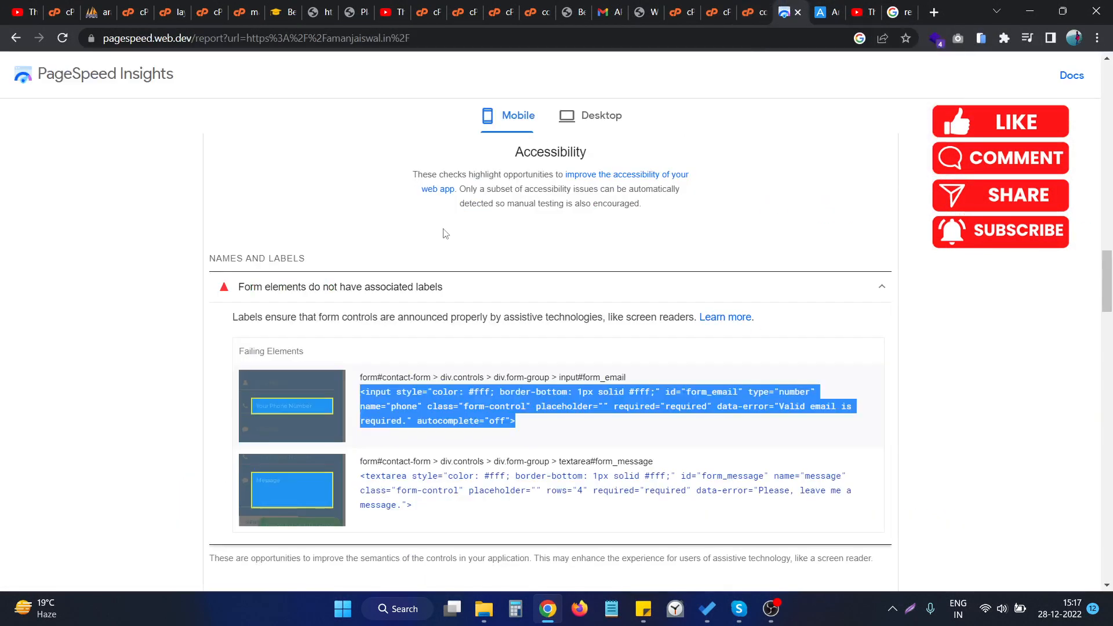
Step: Rerun the PageSpeed analysis and view the unlabelled-form-element audit naming the message textarea
{"action": "left_click", "coordinate": [248, 37]}
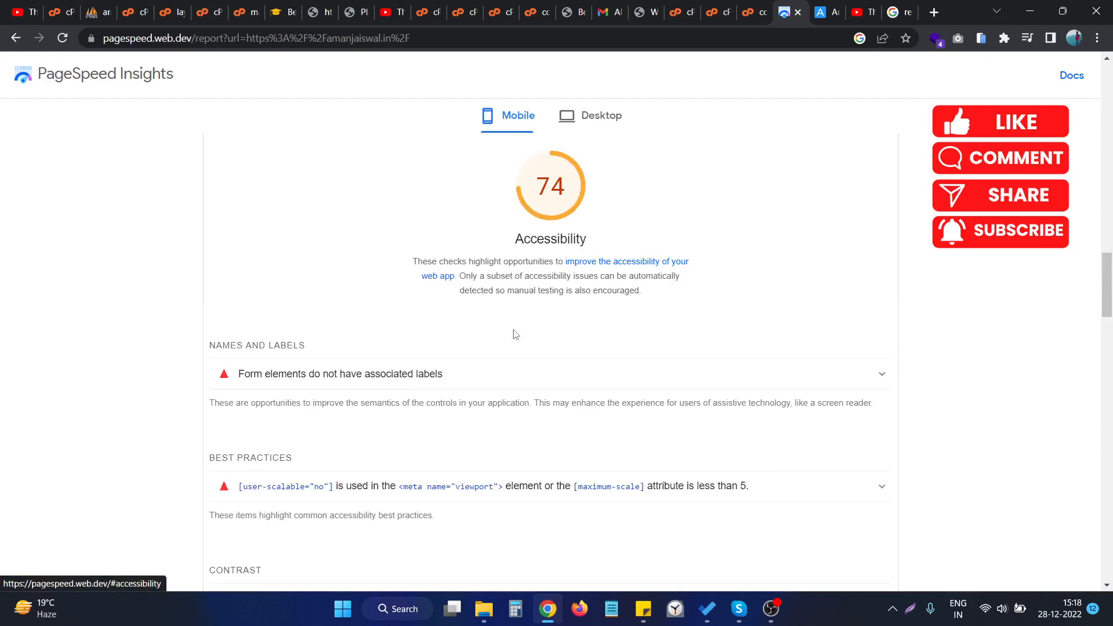
{"action": "scroll", "scroll_direction": "down", "scroll_amount": 3}
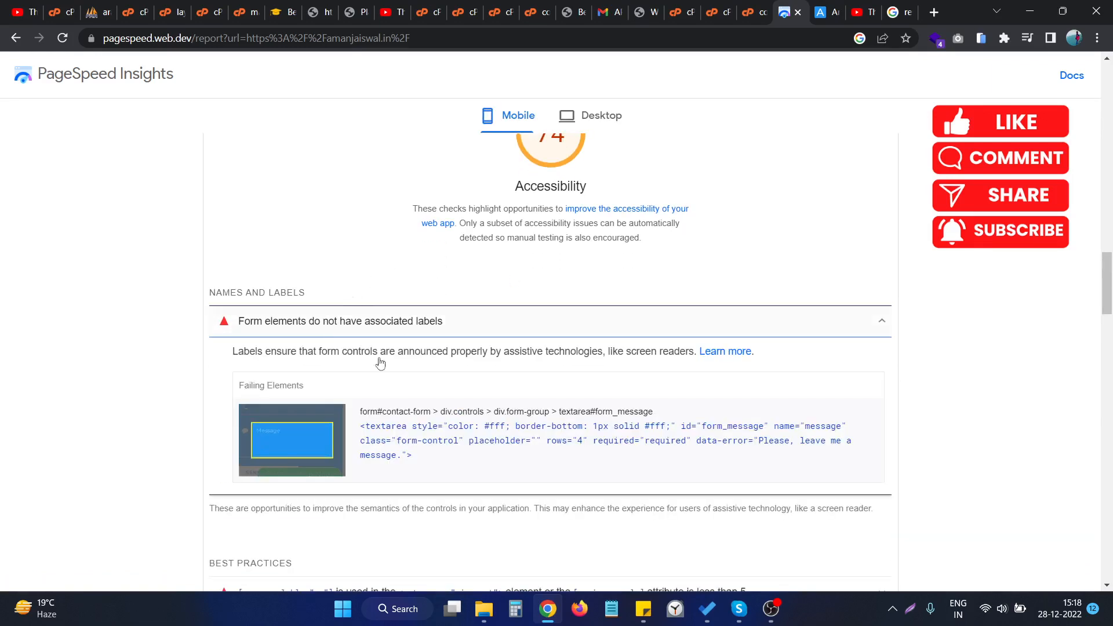
{"action": "mouse_move", "coordinate": [371, 429]}
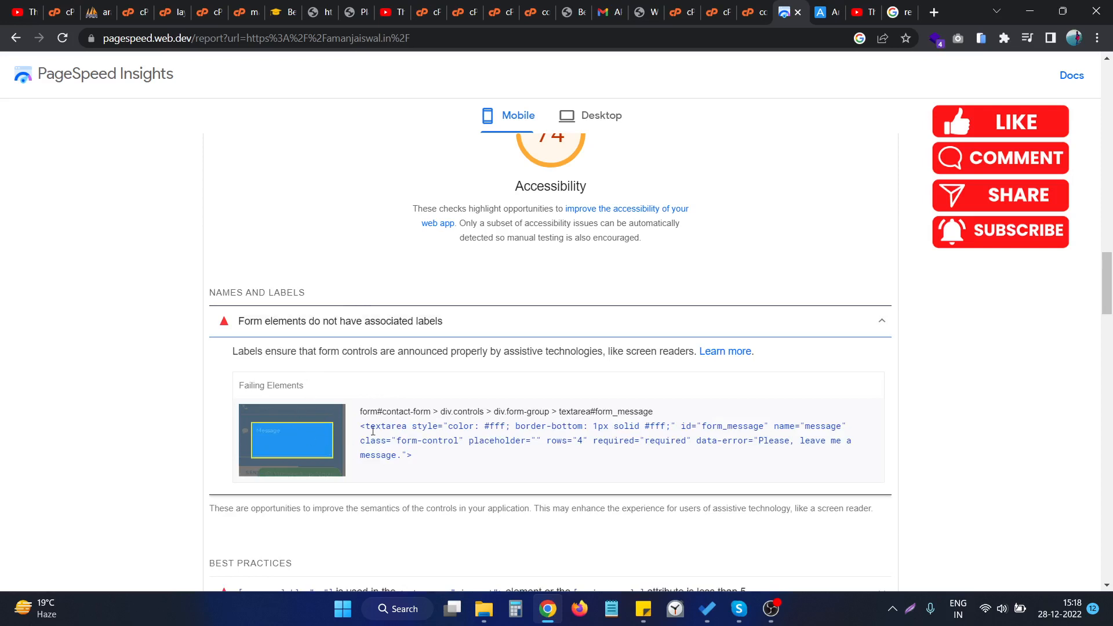
{"action": "mouse_move", "coordinate": [400, 406]}
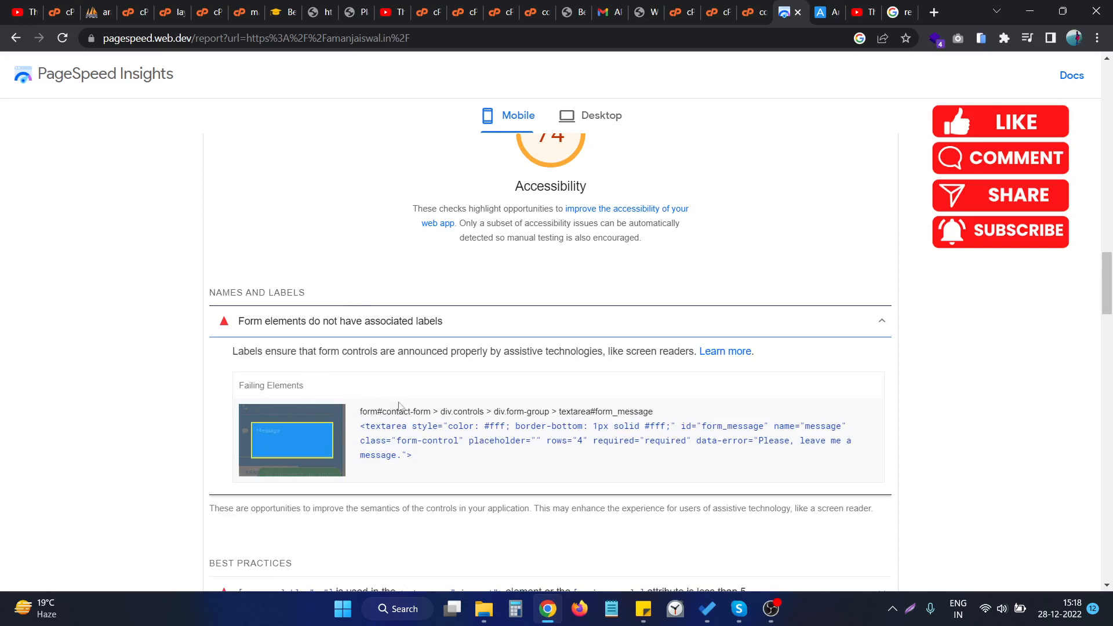
{"action": "mouse_move", "coordinate": [381, 428]}
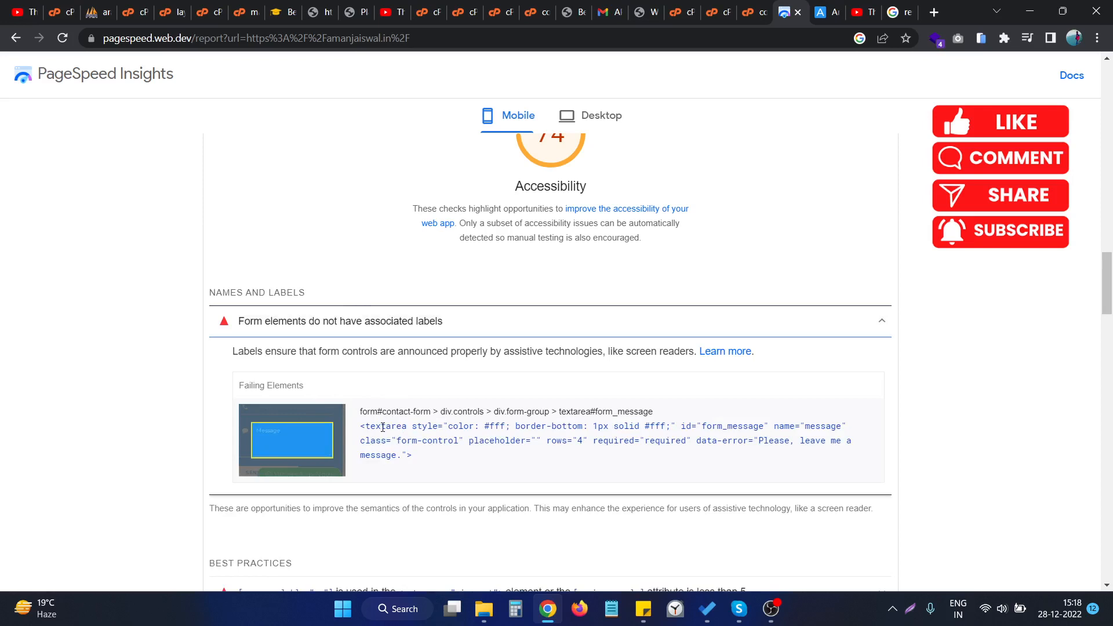
{"action": "mouse_move", "coordinate": [348, 434]}
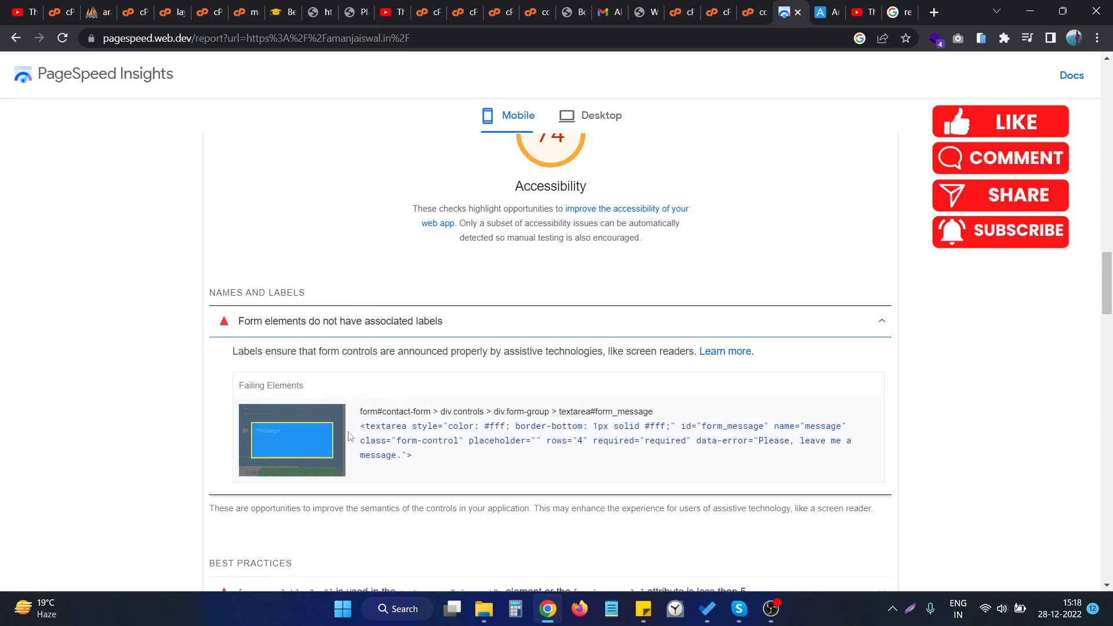
{"action": "mouse_move", "coordinate": [362, 429]}
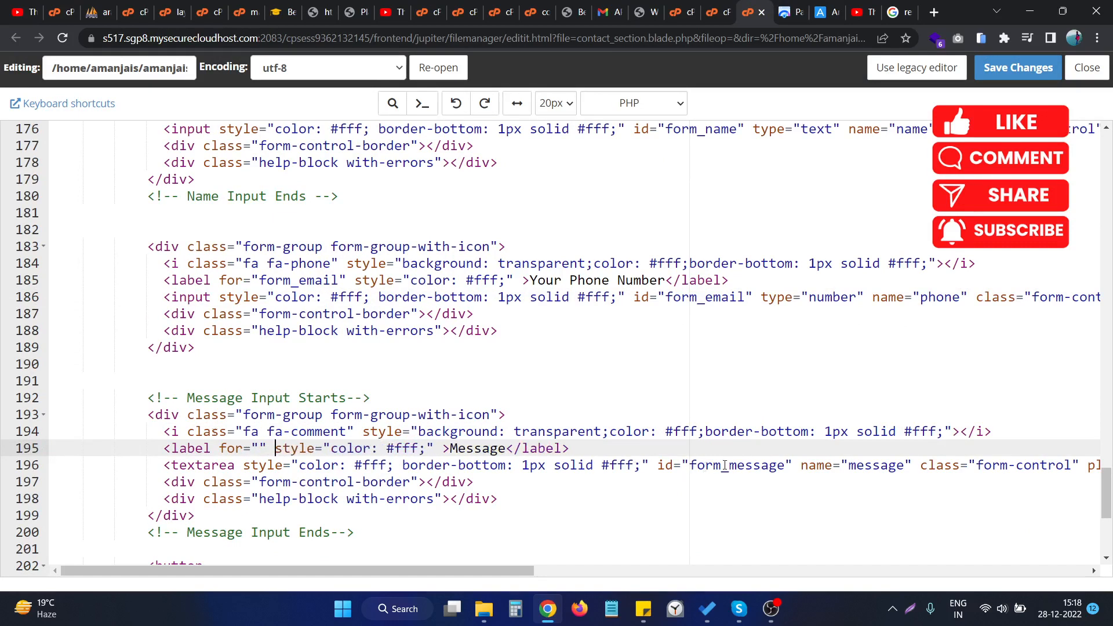
Step: Set the Message label's for="form_message", save the file, and return to the PageSpeed report
{"action": "double_click", "coordinate": [734, 465]}
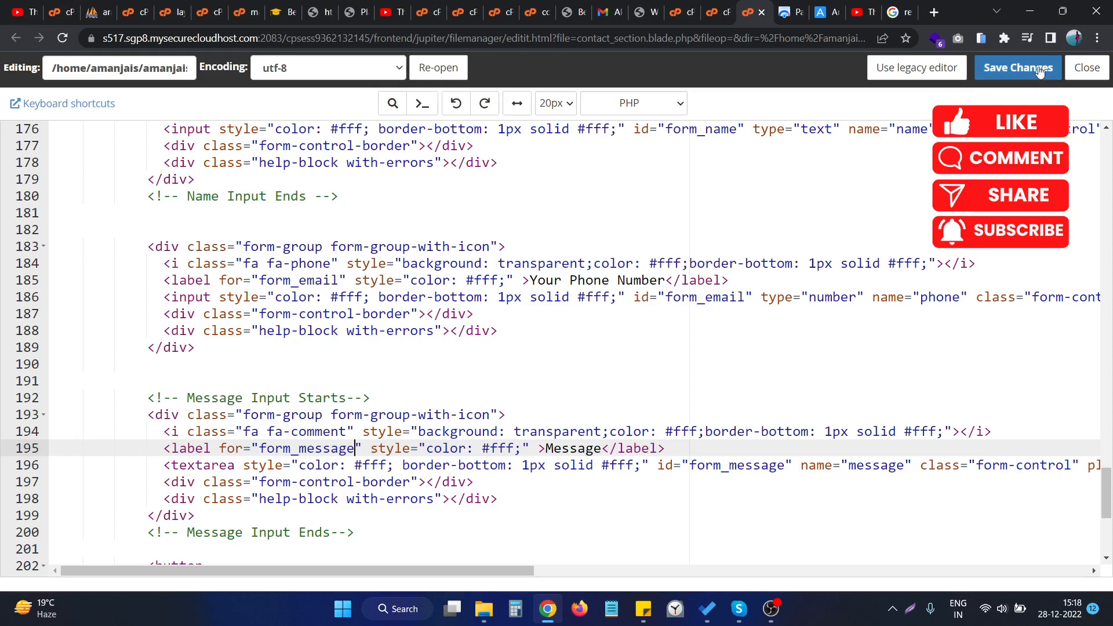
{"action": "left_click", "coordinate": [1016, 67]}
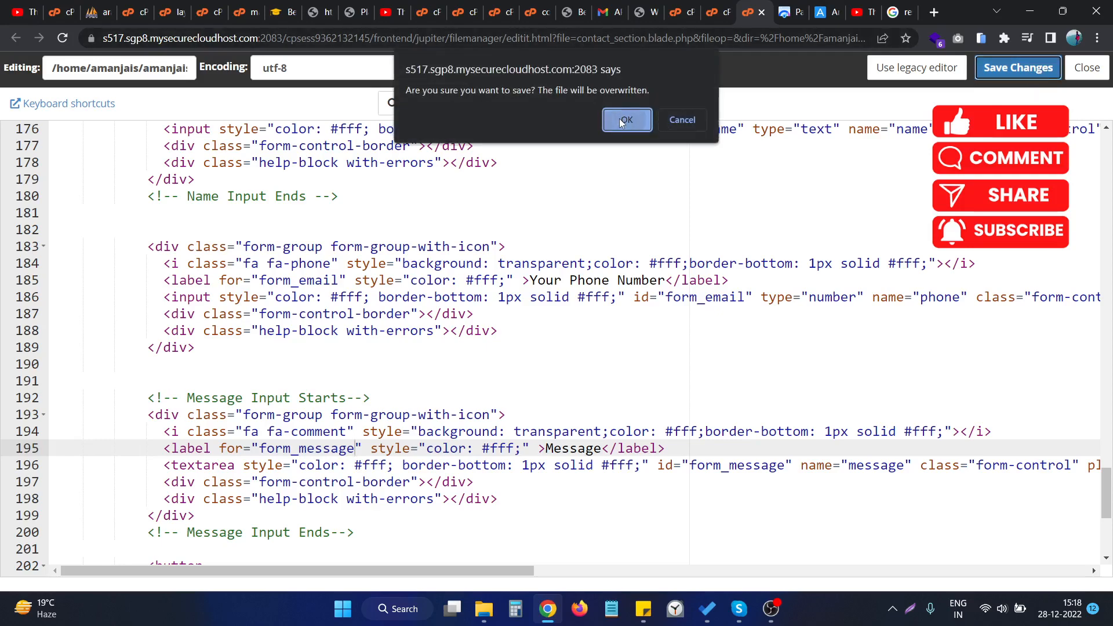
{"action": "left_click", "coordinate": [626, 120]}
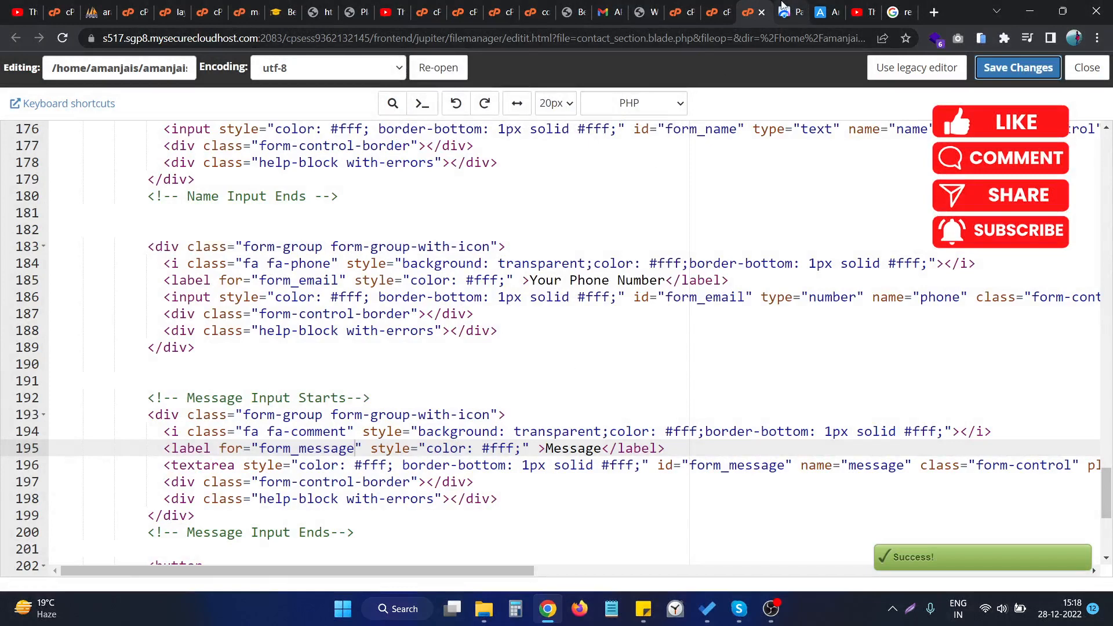
{"action": "left_click", "coordinate": [788, 11]}
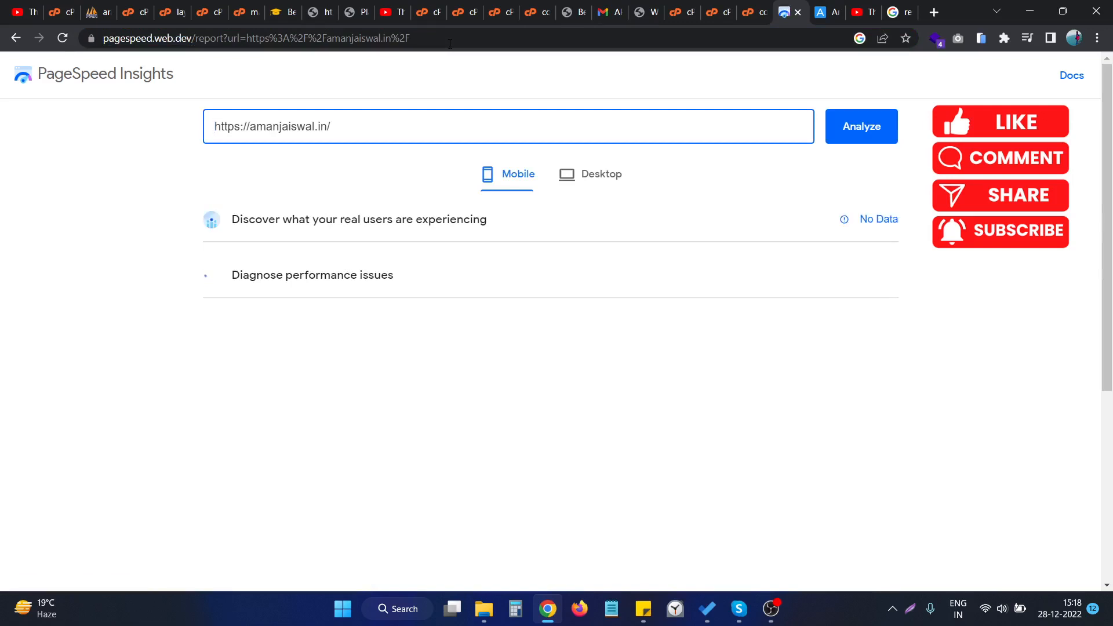
Step: Reanalyze the site and review the Accessibility 84 issues, with no missing-label audit remaining
{"action": "left_click", "coordinate": [859, 125]}
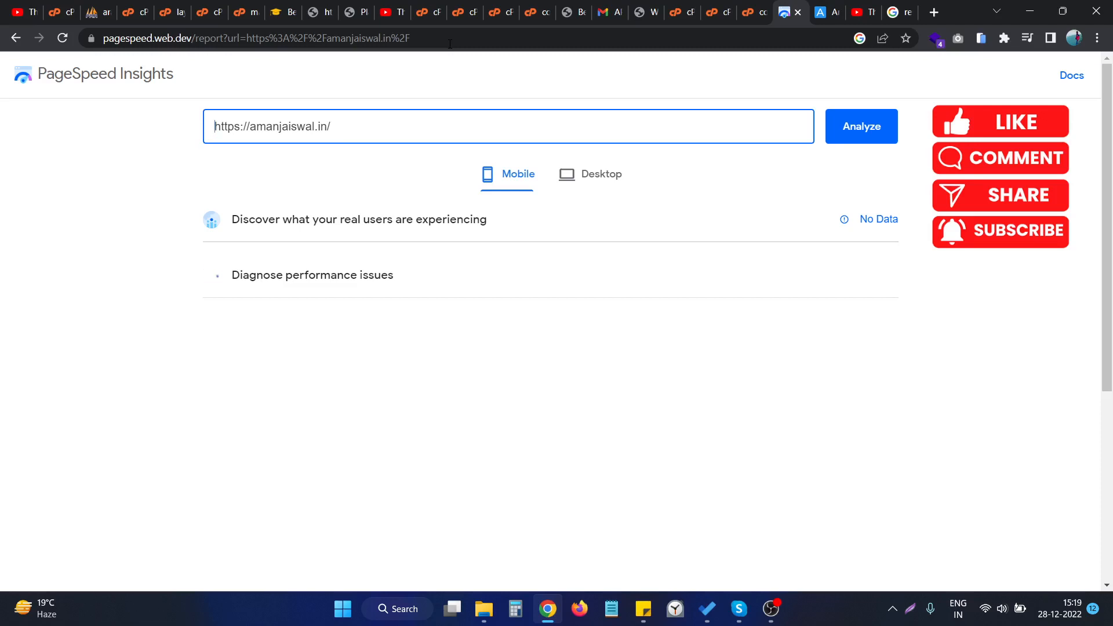
{"action": "left_click", "coordinate": [860, 126]}
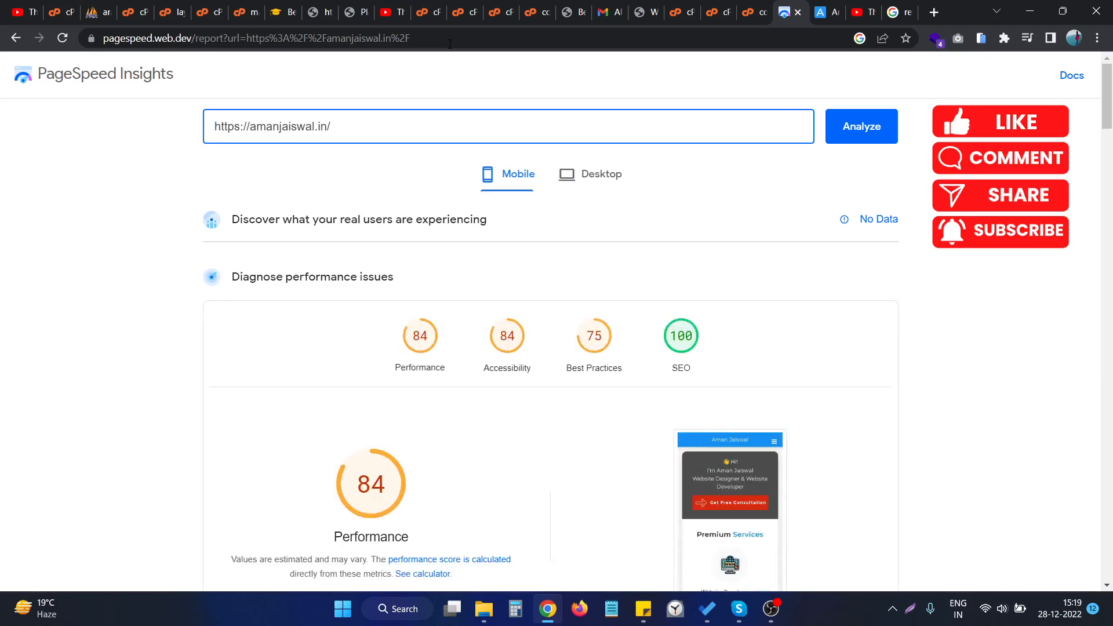
{"action": "mouse_move", "coordinate": [507, 335]}
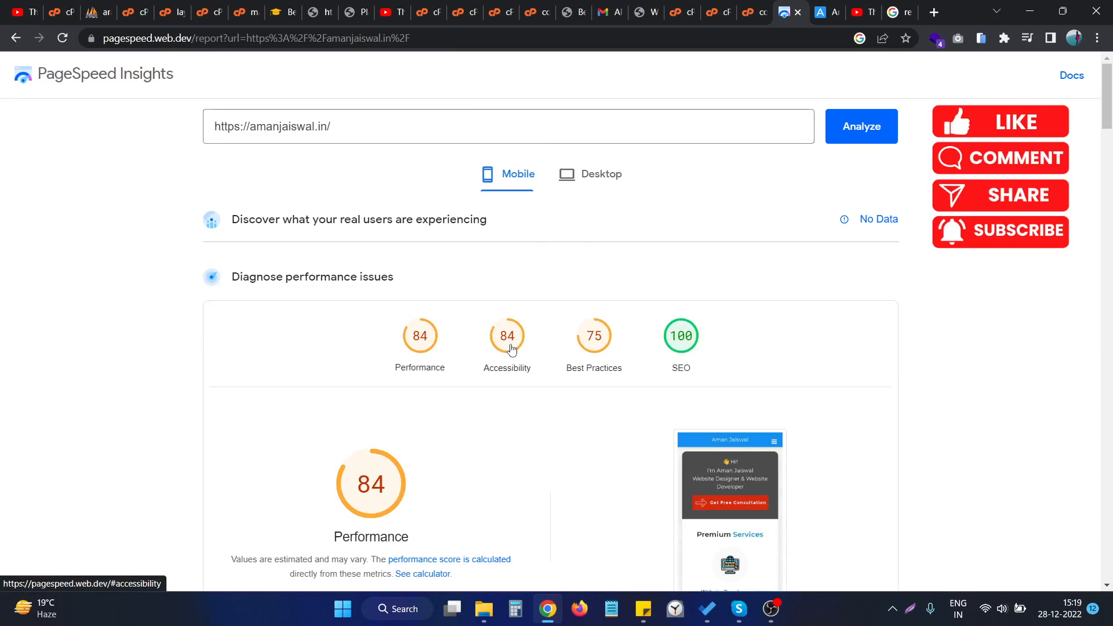
{"action": "scroll", "scroll_direction": "down", "scroll_amount": 3}
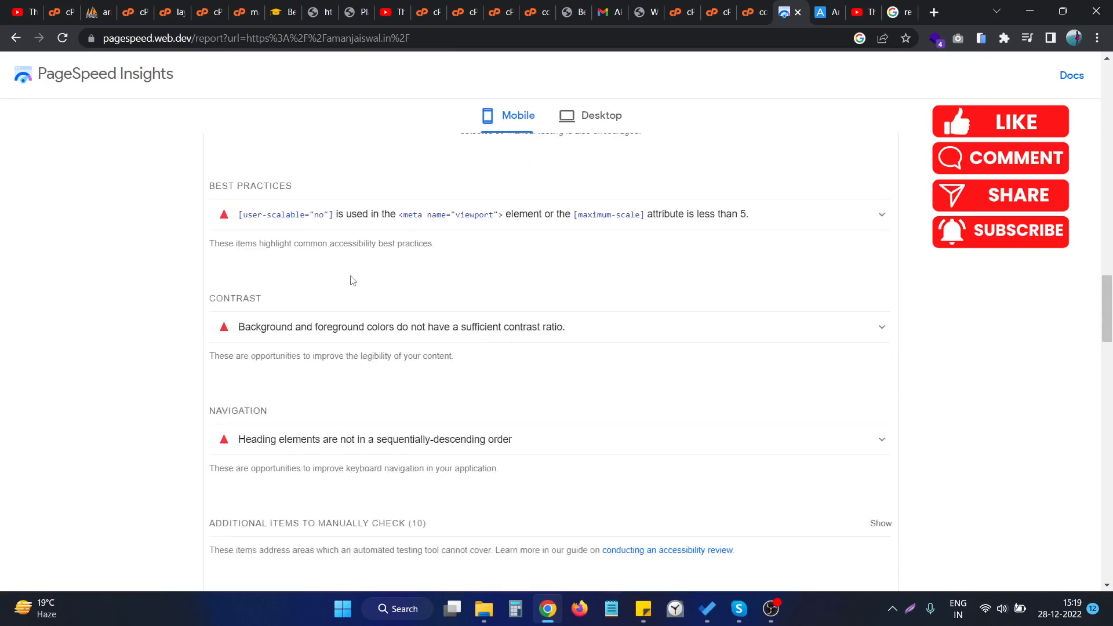
{"action": "scroll", "scroll_direction": "down", "scroll_amount": 3}
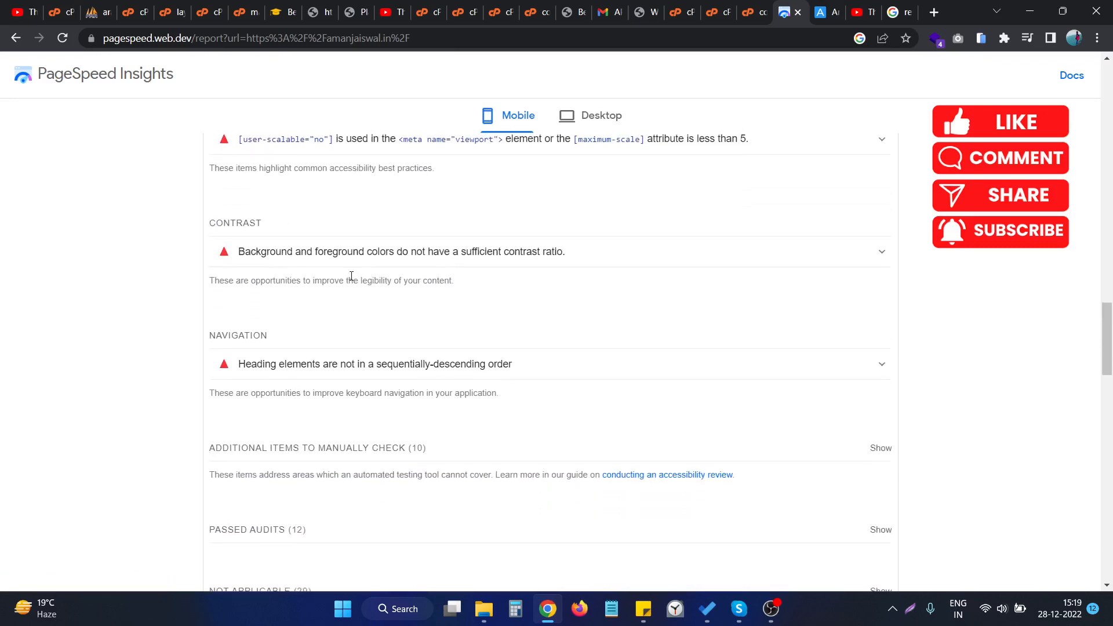
{"action": "scroll", "scroll_direction": "up", "scroll_amount": 3}
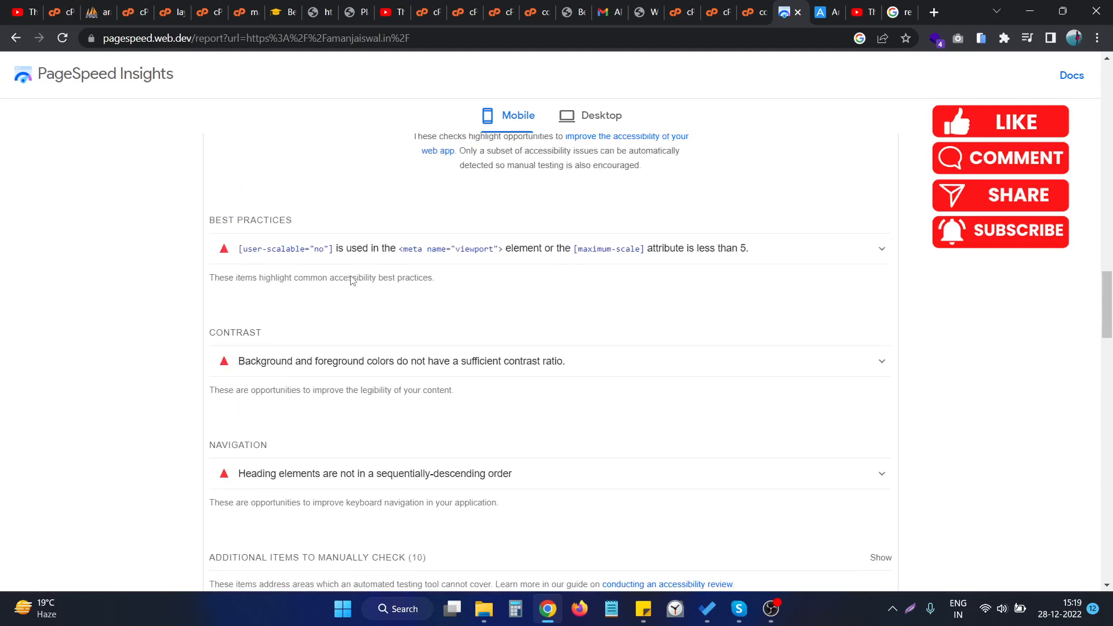
{"action": "scroll", "scroll_direction": "down", "scroll_amount": 3}
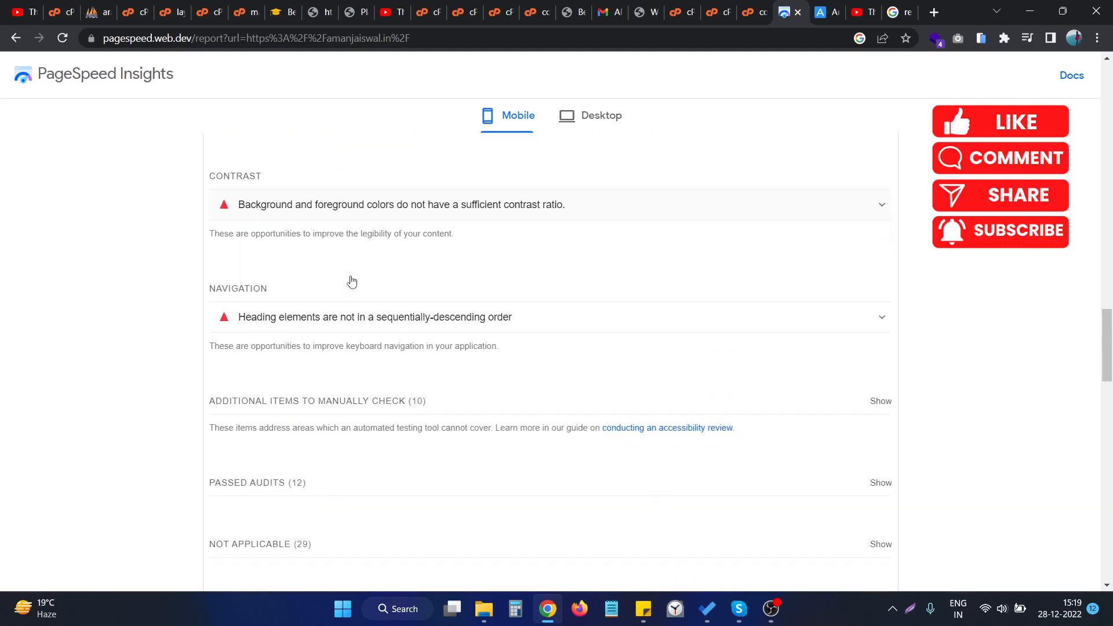
{"action": "scroll", "scroll_direction": "up", "scroll_amount": 3}
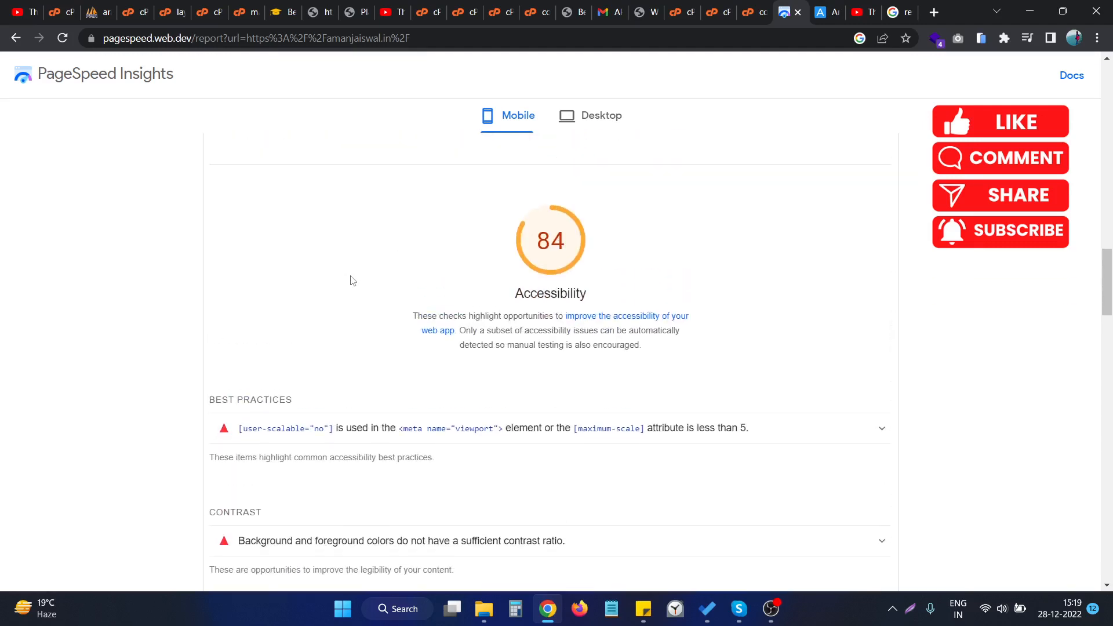
Step: Show the 12 passed accessibility audits, including 'Form elements have associated labels'
{"action": "scroll", "scroll_direction": "down", "scroll_amount": 3}
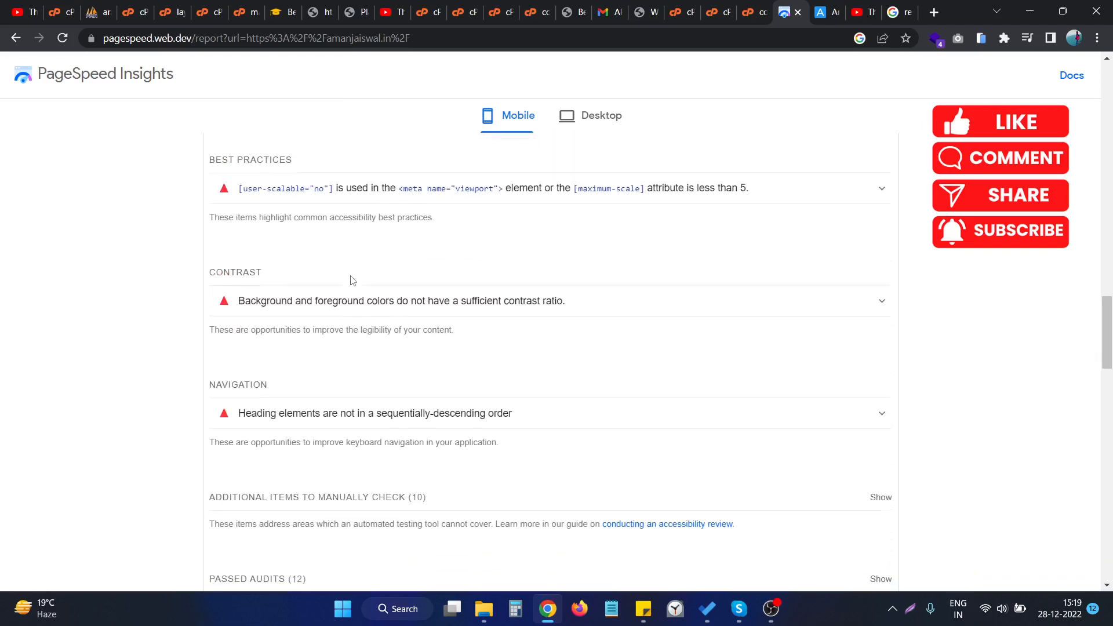
{"action": "scroll", "scroll_direction": "down", "scroll_amount": 3}
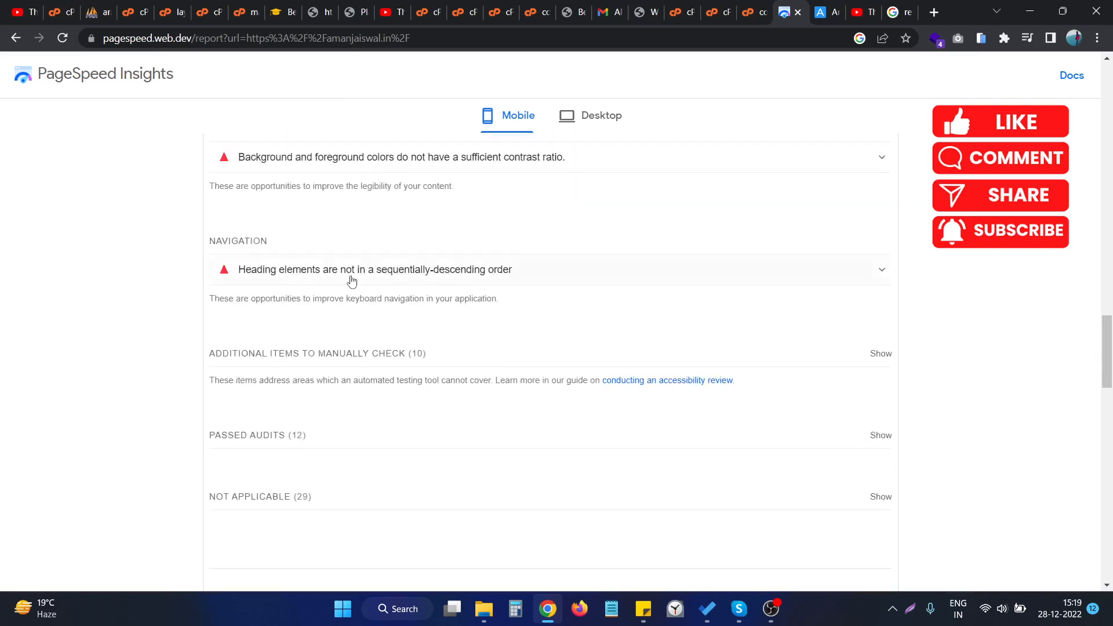
{"action": "left_click", "coordinate": [879, 434]}
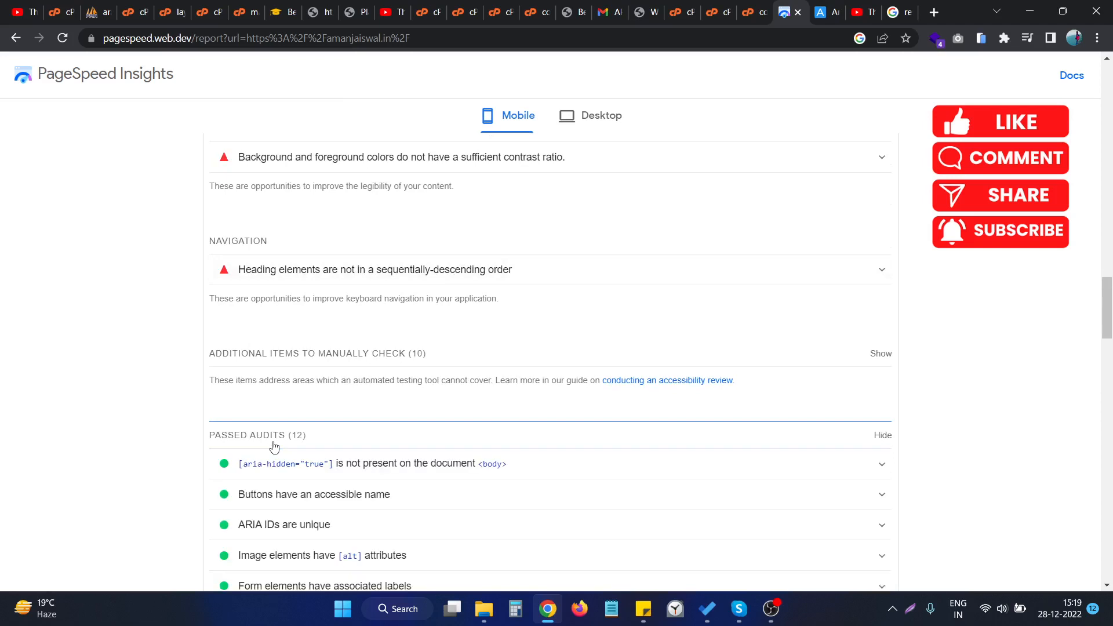
{"action": "scroll", "scroll_direction": "down", "scroll_amount": 3}
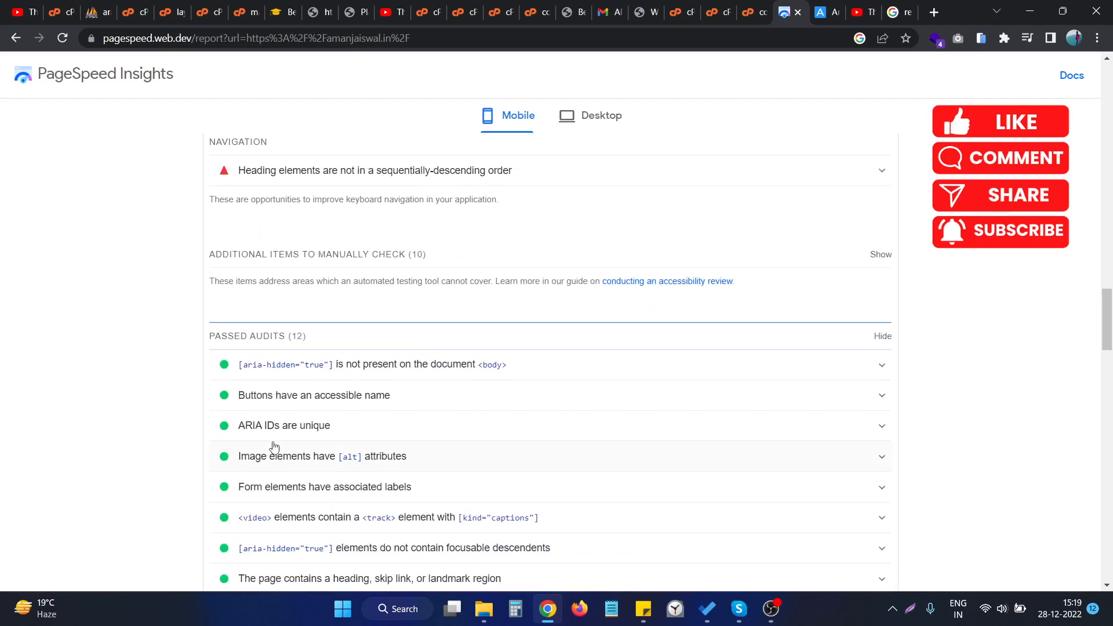
{"action": "scroll", "scroll_direction": "down", "scroll_amount": 3}
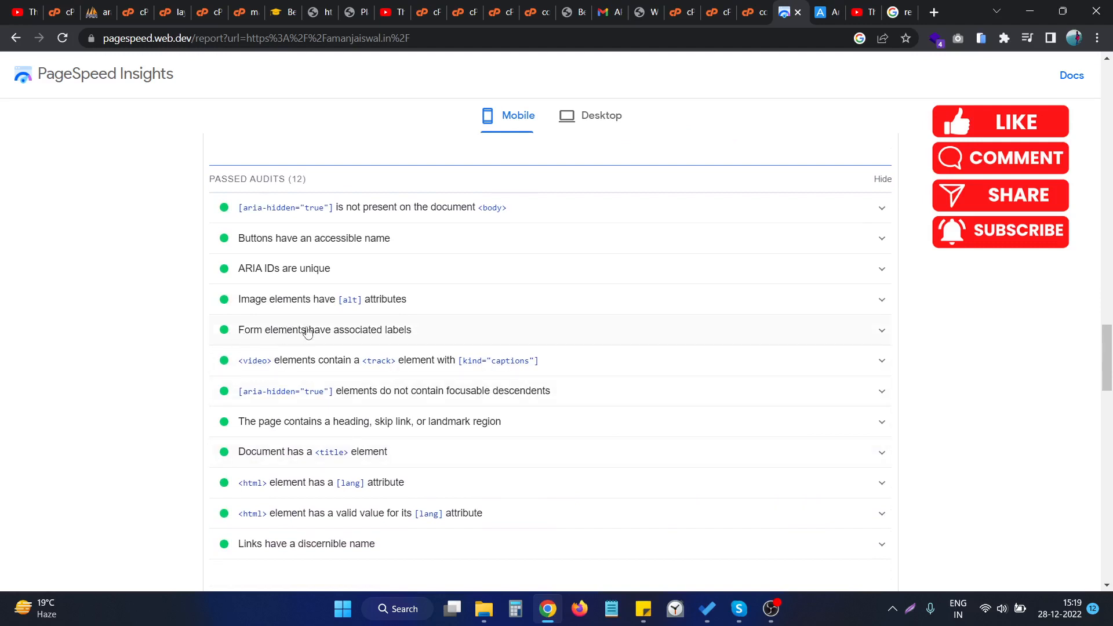
{"action": "mouse_move", "coordinate": [340, 333]}
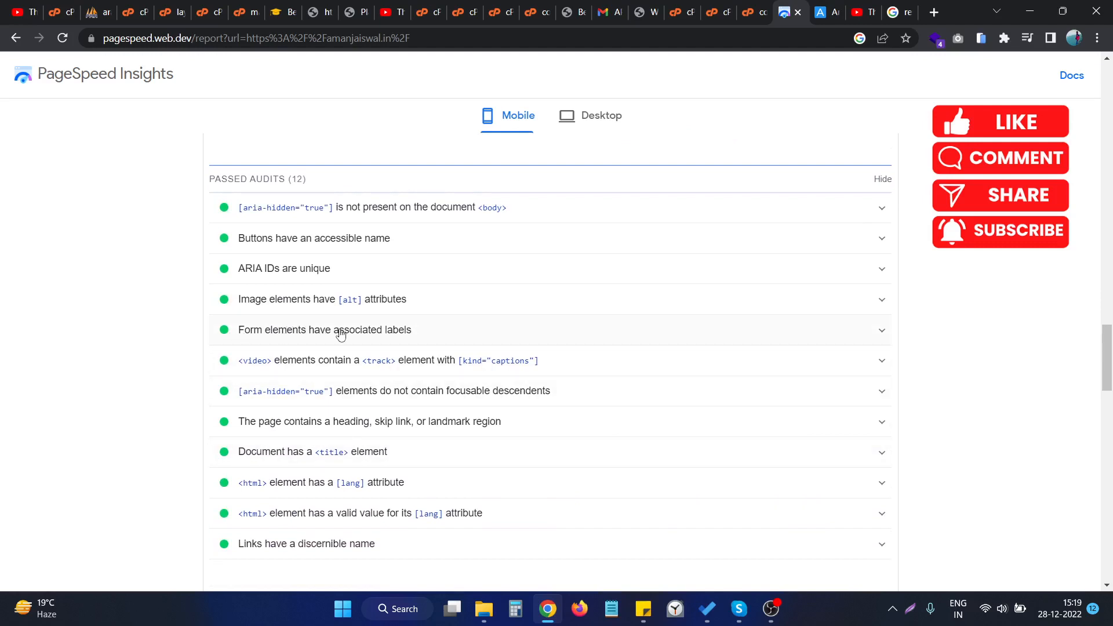
{"action": "mouse_move", "coordinate": [255, 358]}
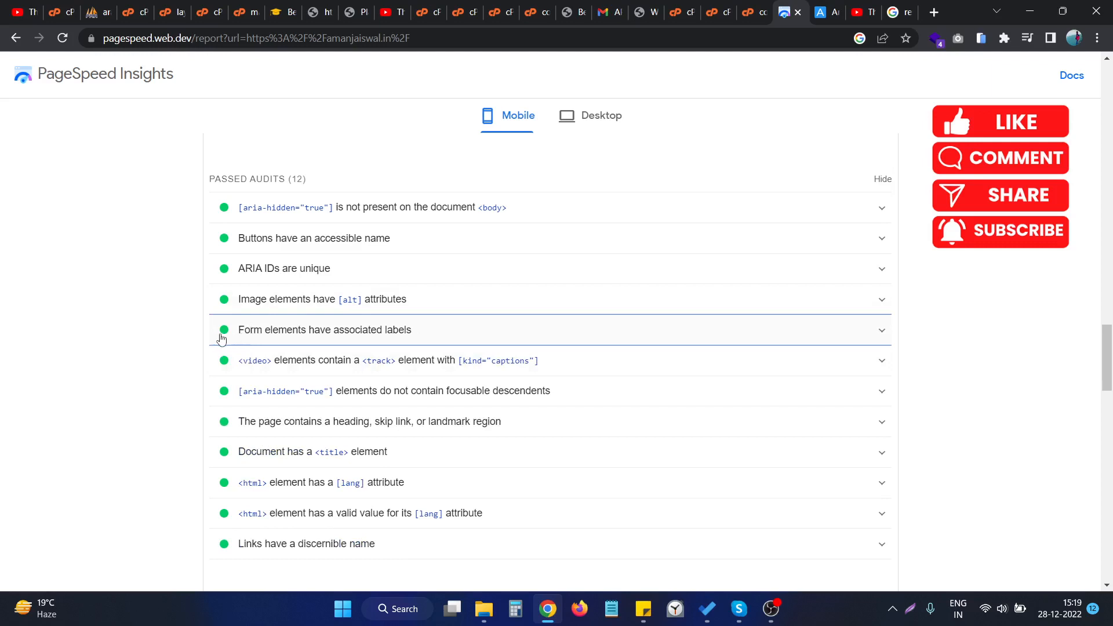
{"action": "mouse_move", "coordinate": [159, 347]}
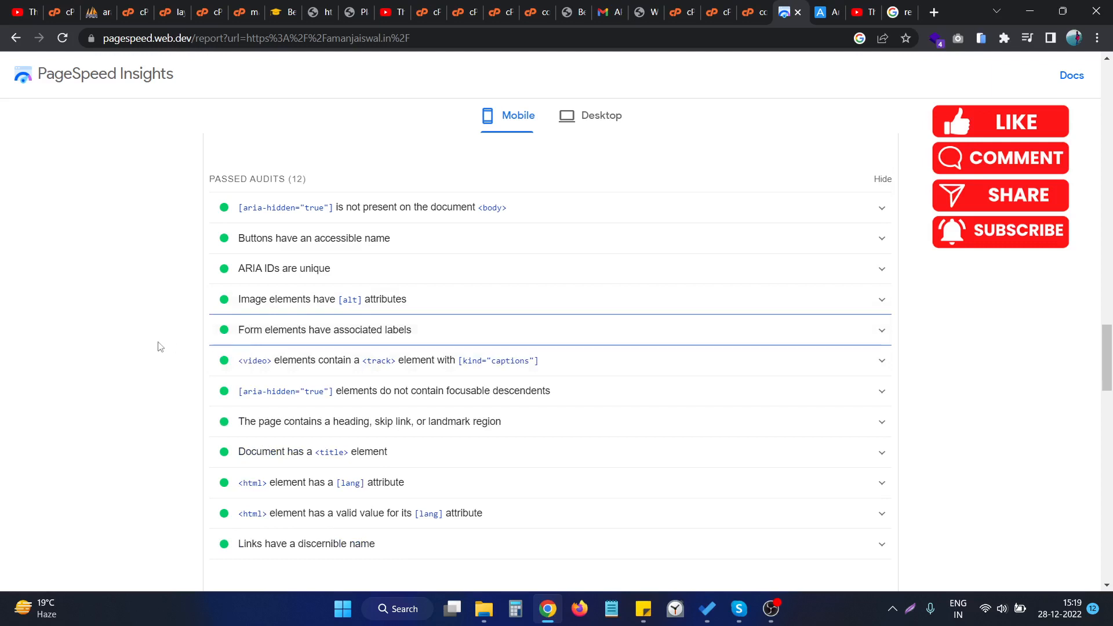